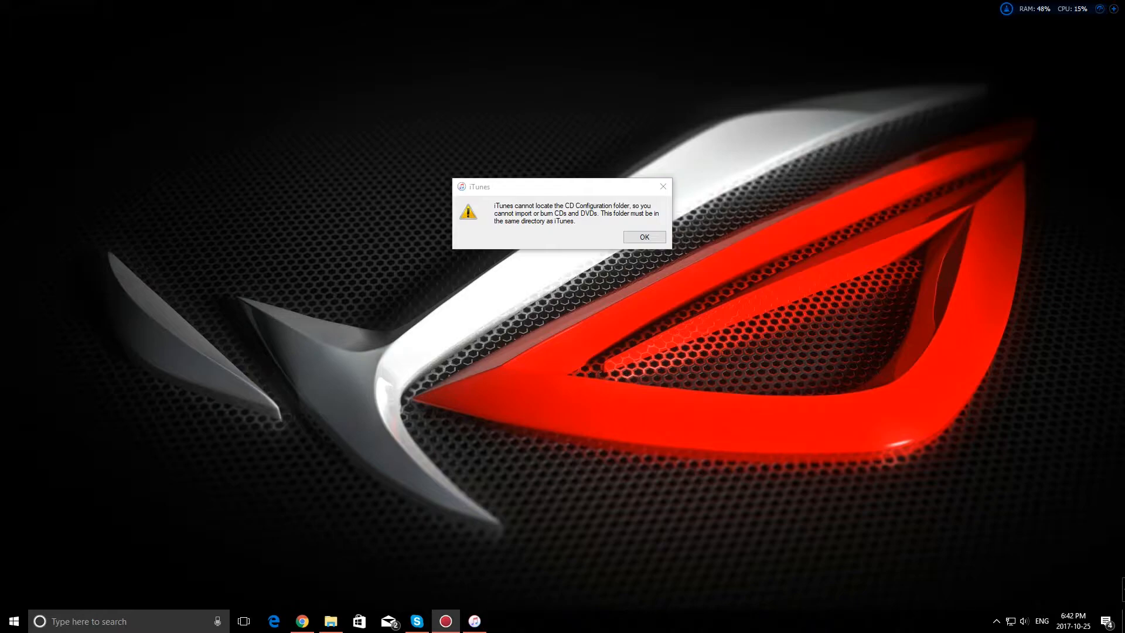
pyautogui.moveTo(928, 301)
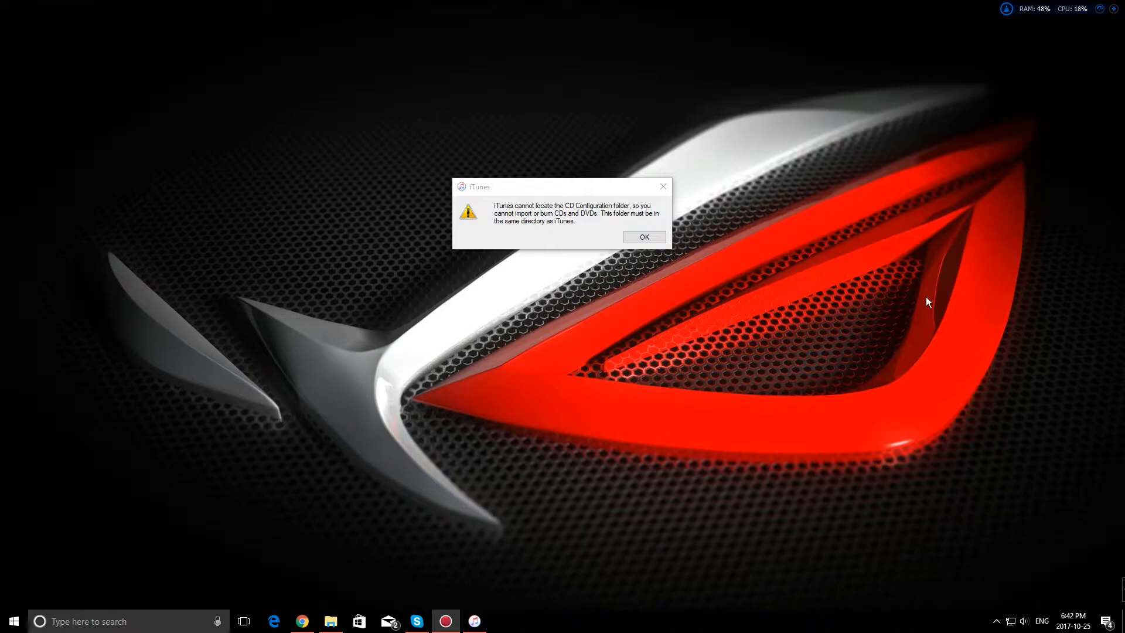
pyautogui.moveTo(510, 194)
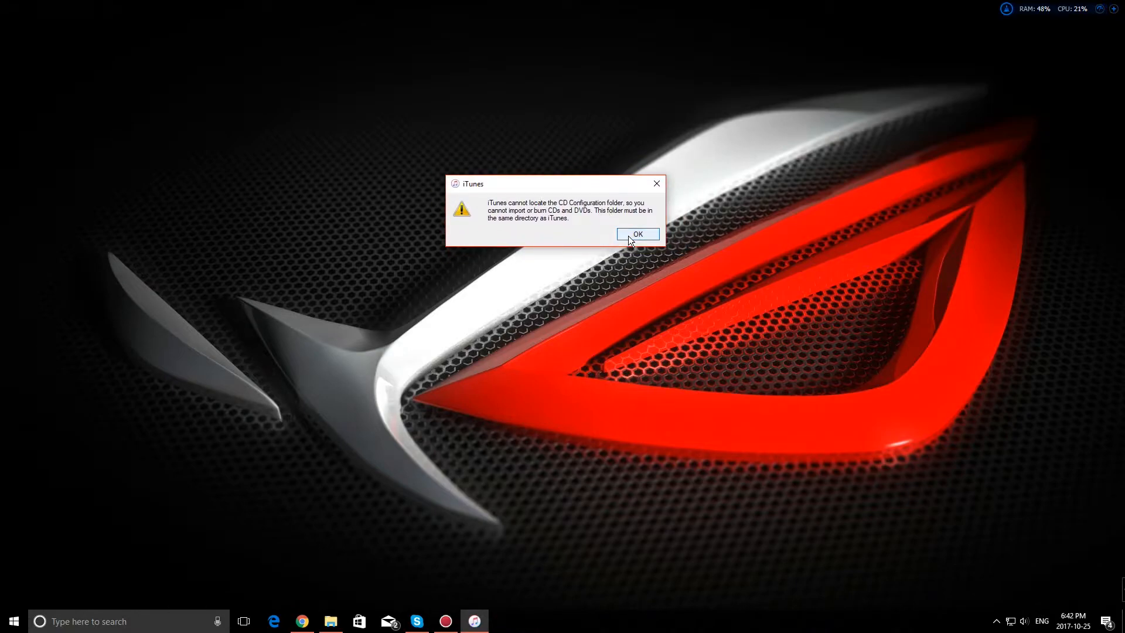
# - Dismiss the missing-folder error message and quit iTunes
pyautogui.click(637, 234)
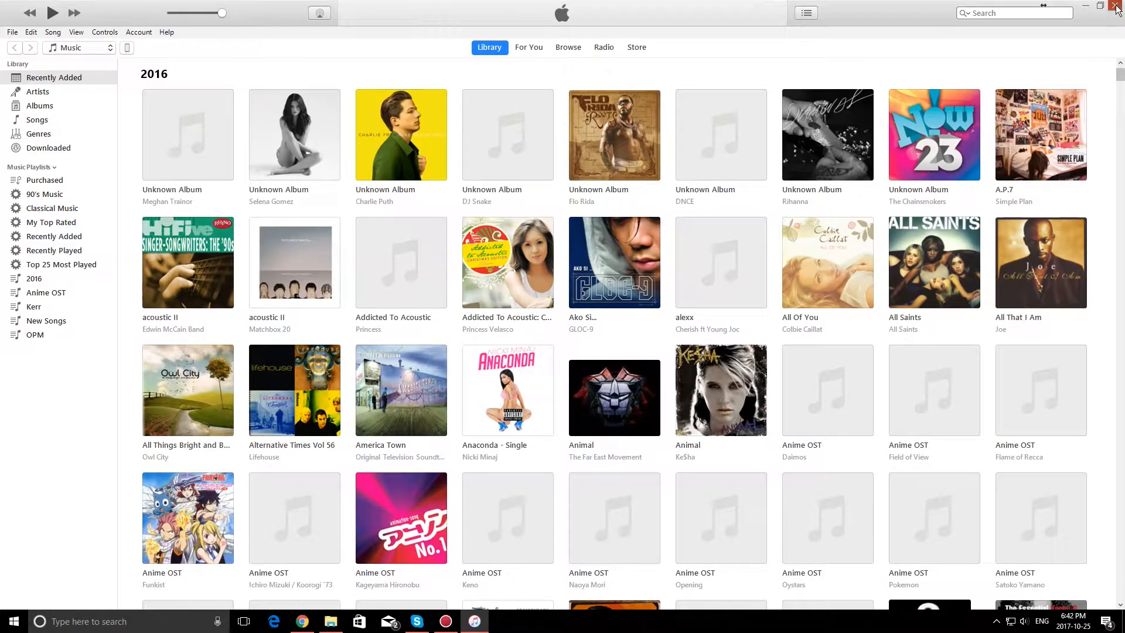
pyautogui.click(1117, 6)
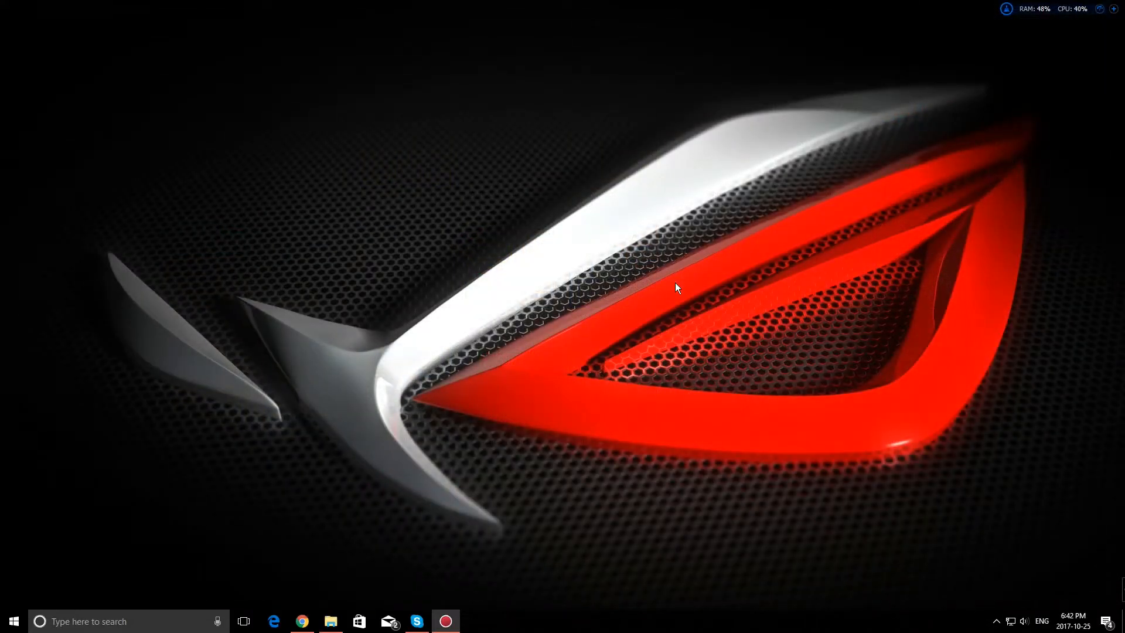
pyautogui.moveTo(437, 467)
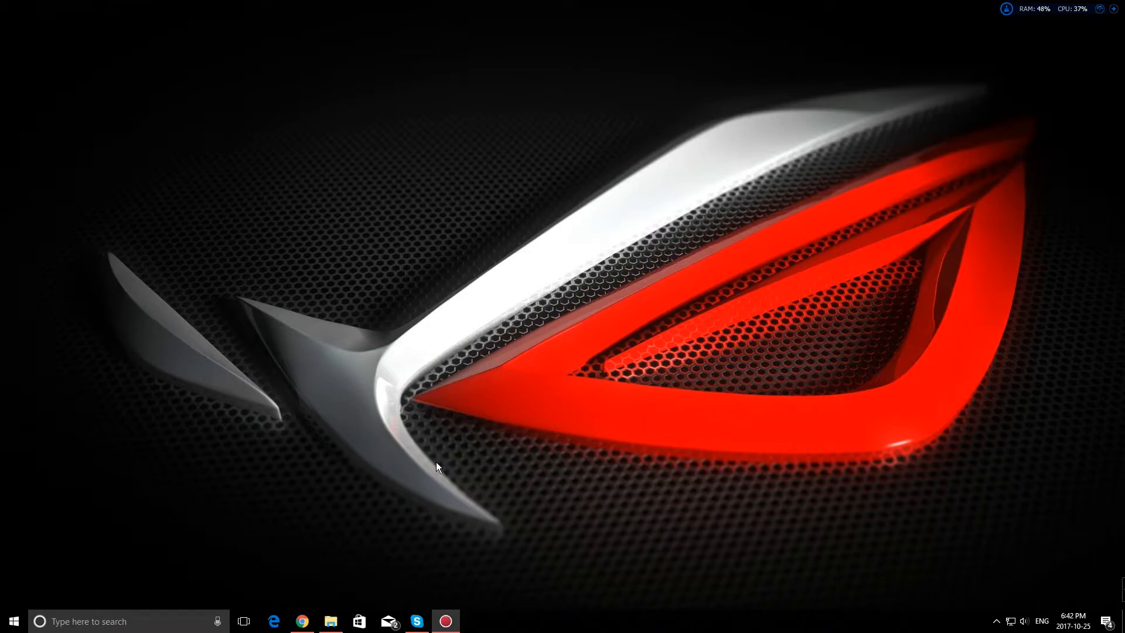
# - Browse to C:\Program Files\iTunes and cut the CD Configuration folder for moving
pyautogui.click(330, 621)
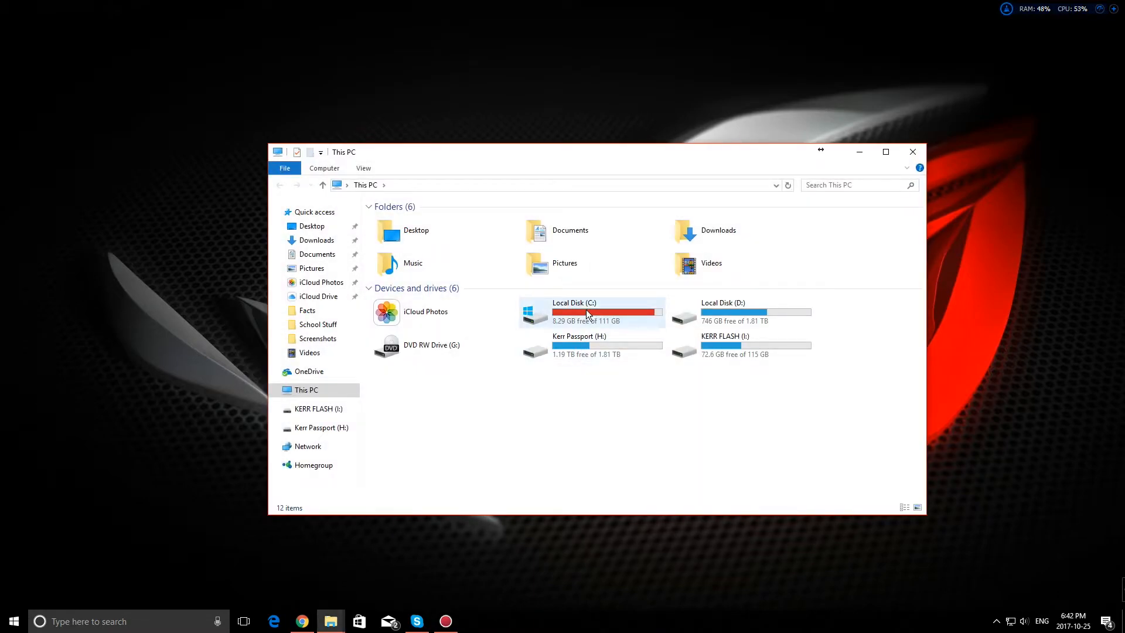
pyautogui.doubleClick(574, 312)
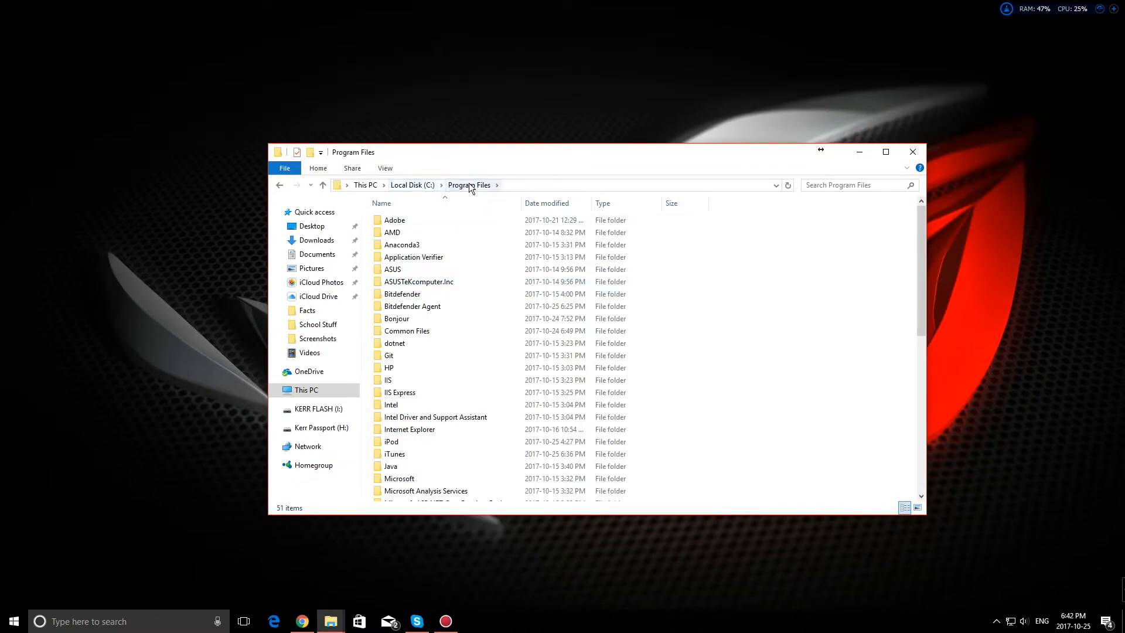
pyautogui.moveTo(409, 429)
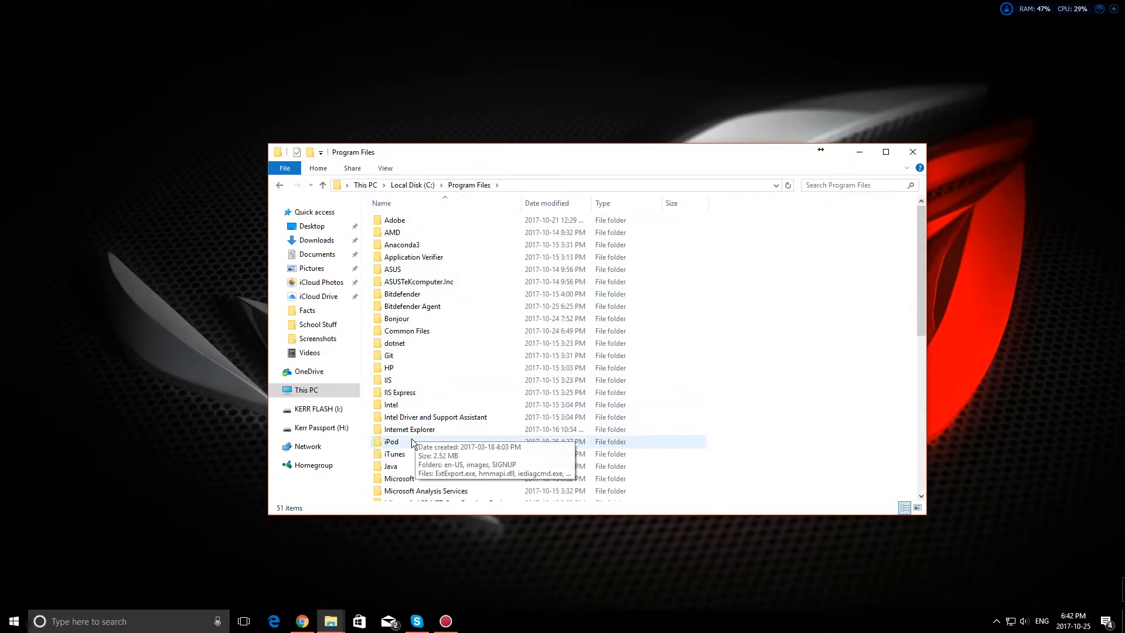
pyautogui.click(395, 454)
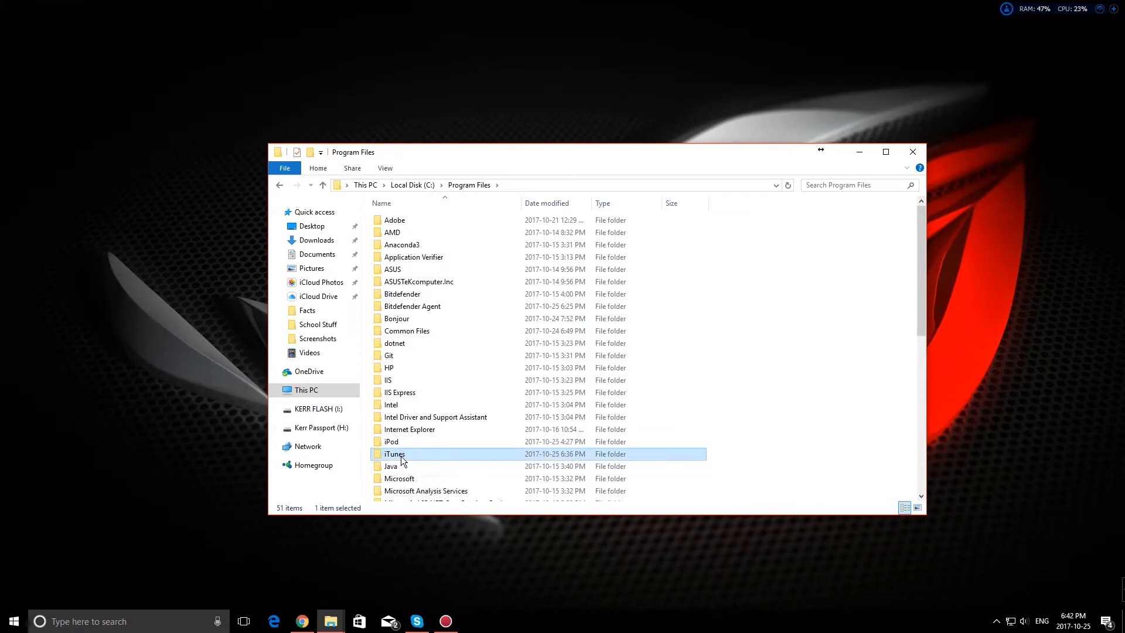
pyautogui.doubleClick(394, 454)
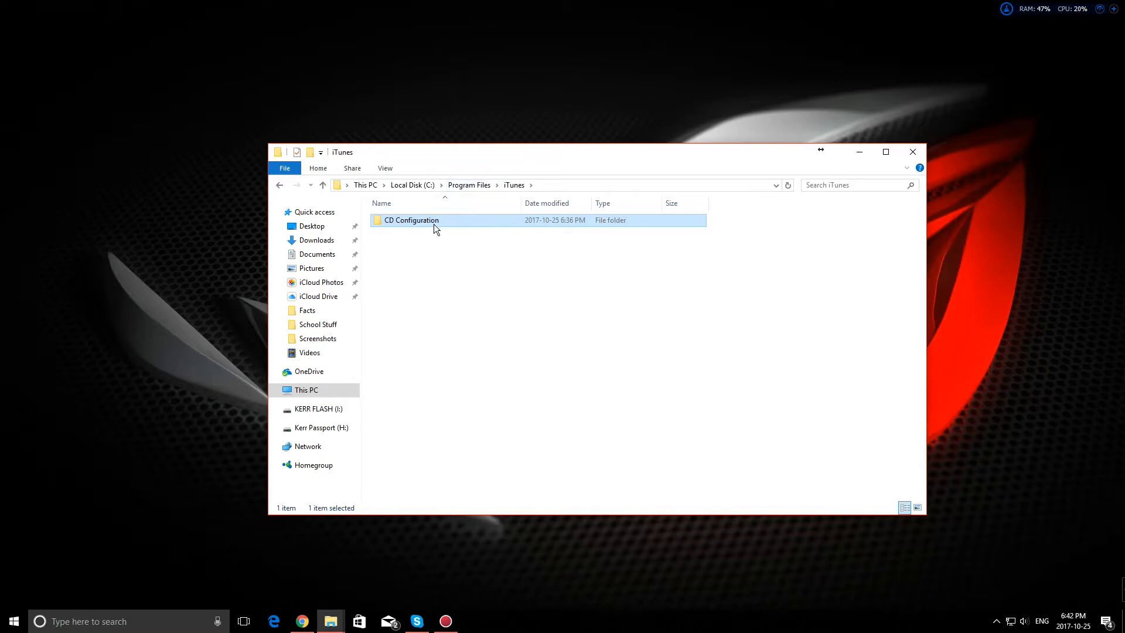
pyautogui.rightClick(412, 219)
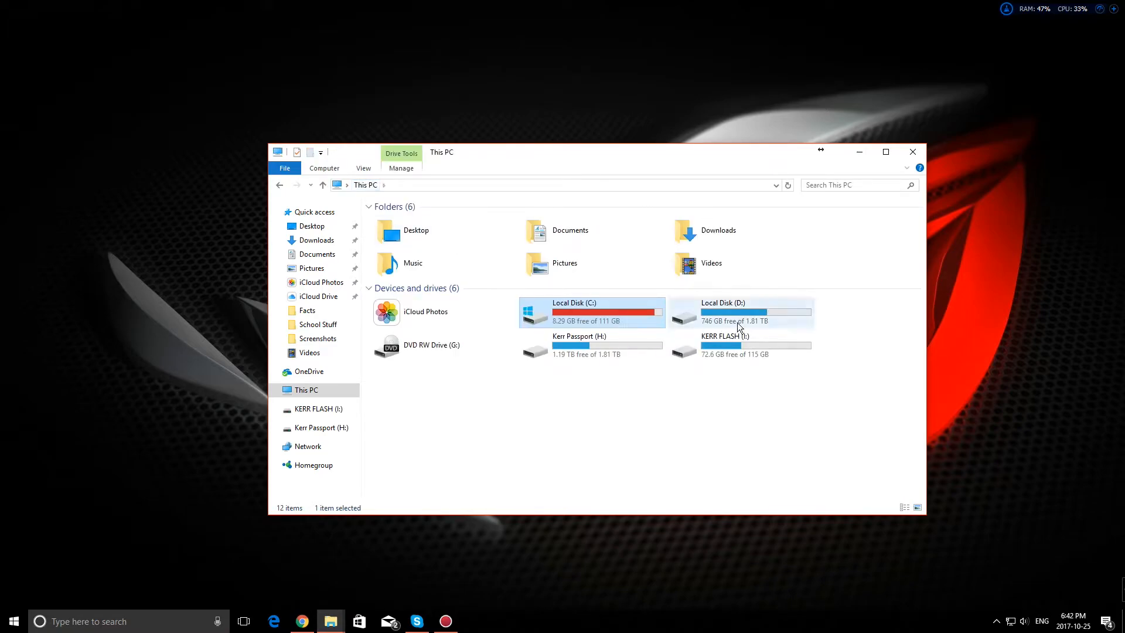
# - Paste the CD Configuration folder into D:\iTunes, granting administrator permission for the move
pyautogui.doubleClick(723, 312)
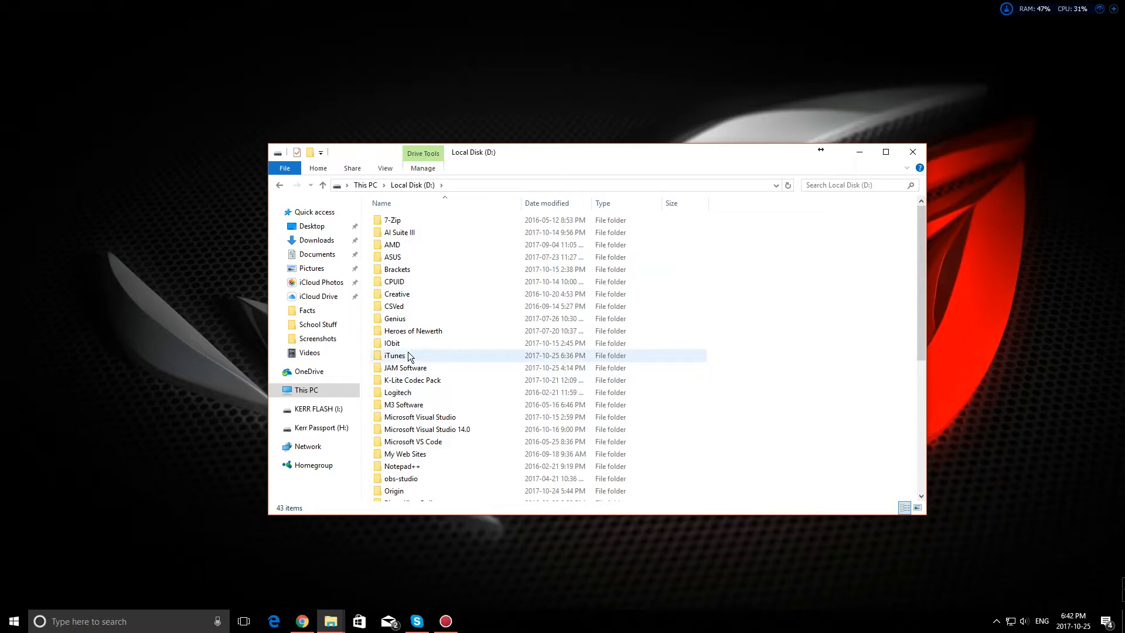
pyautogui.doubleClick(394, 356)
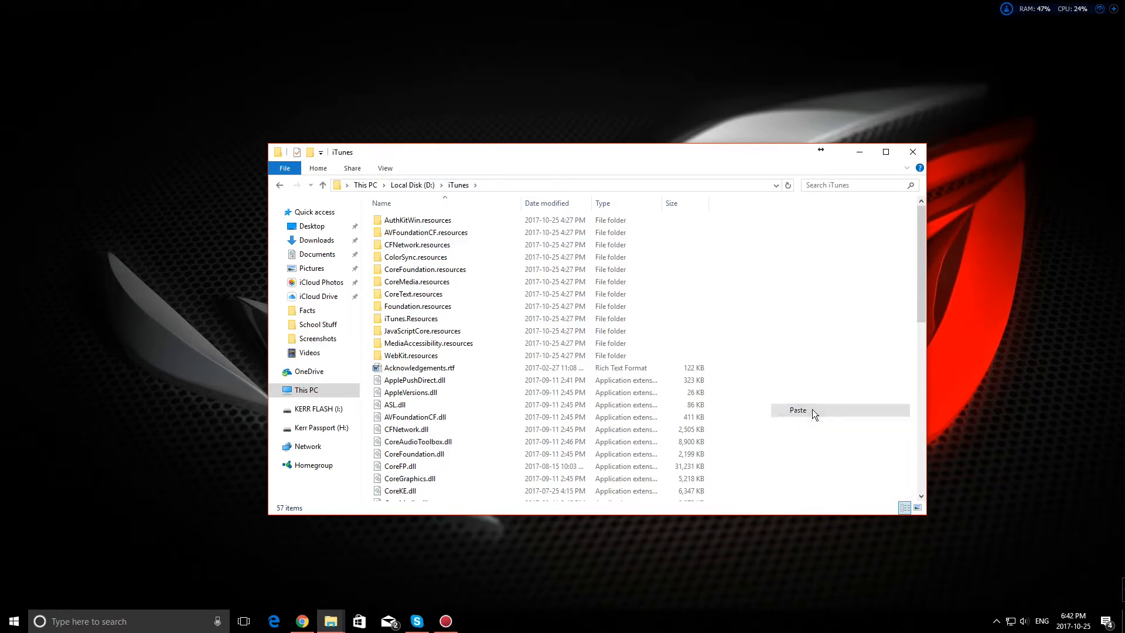
pyautogui.click(798, 410)
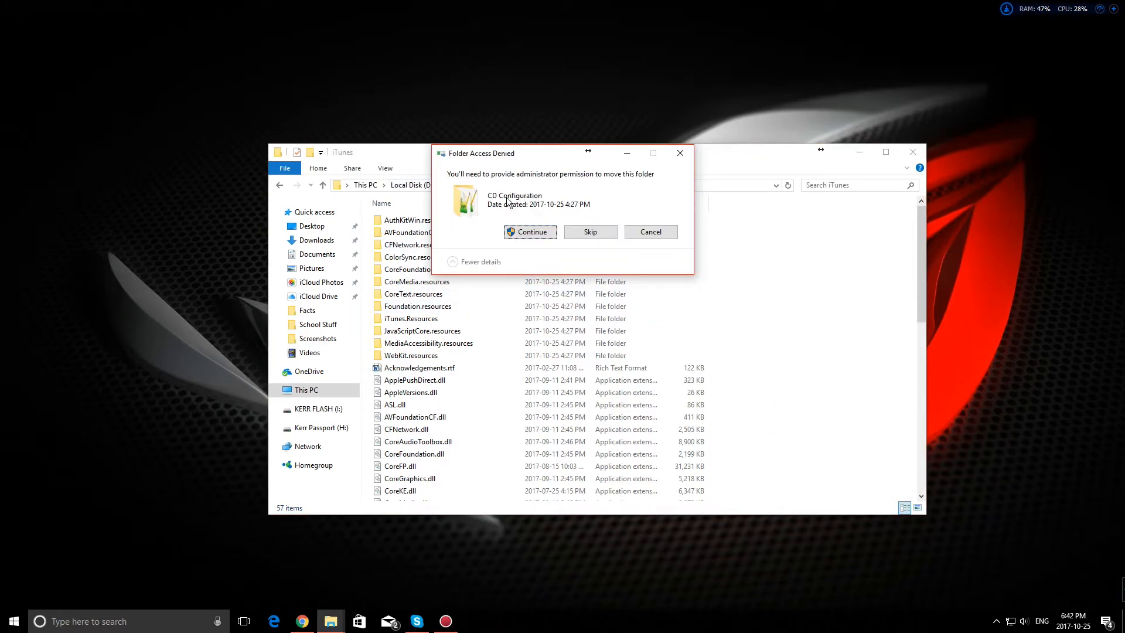
pyautogui.click(530, 231)
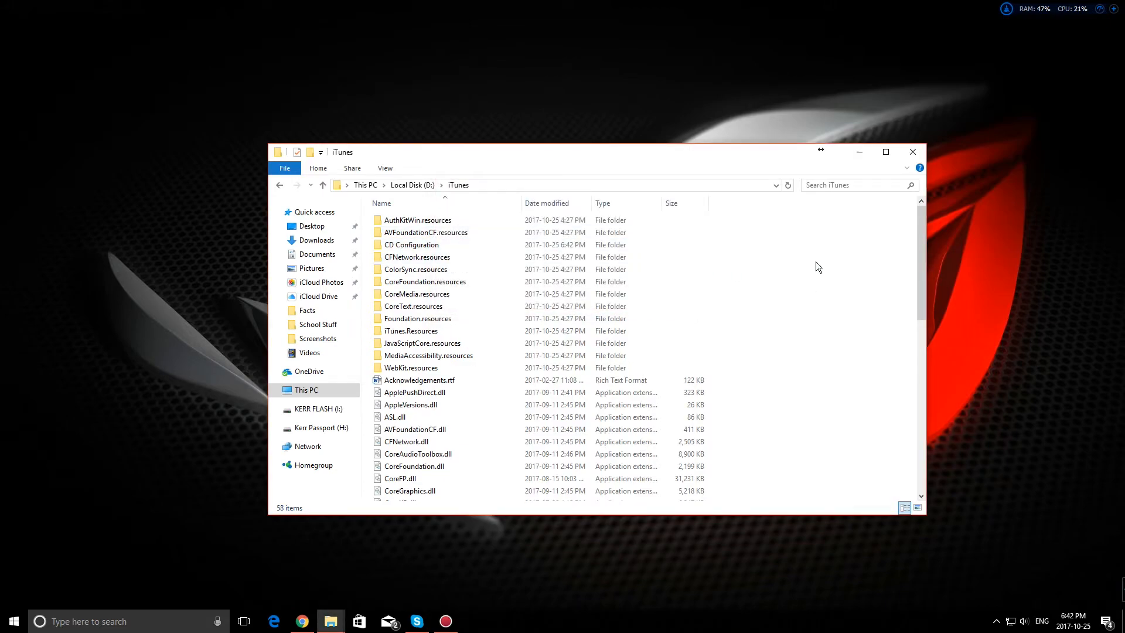
# - Relaunch iTunes from Windows search ('itunes') to confirm the library opens without the error
pyautogui.write('itunes')
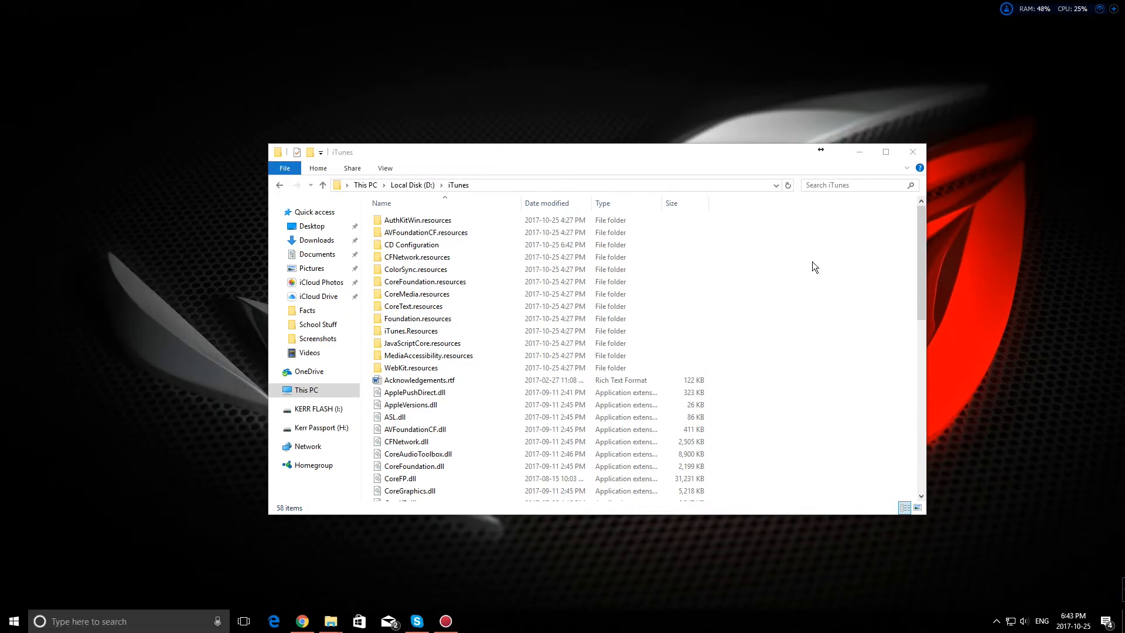
pyautogui.click(473, 621)
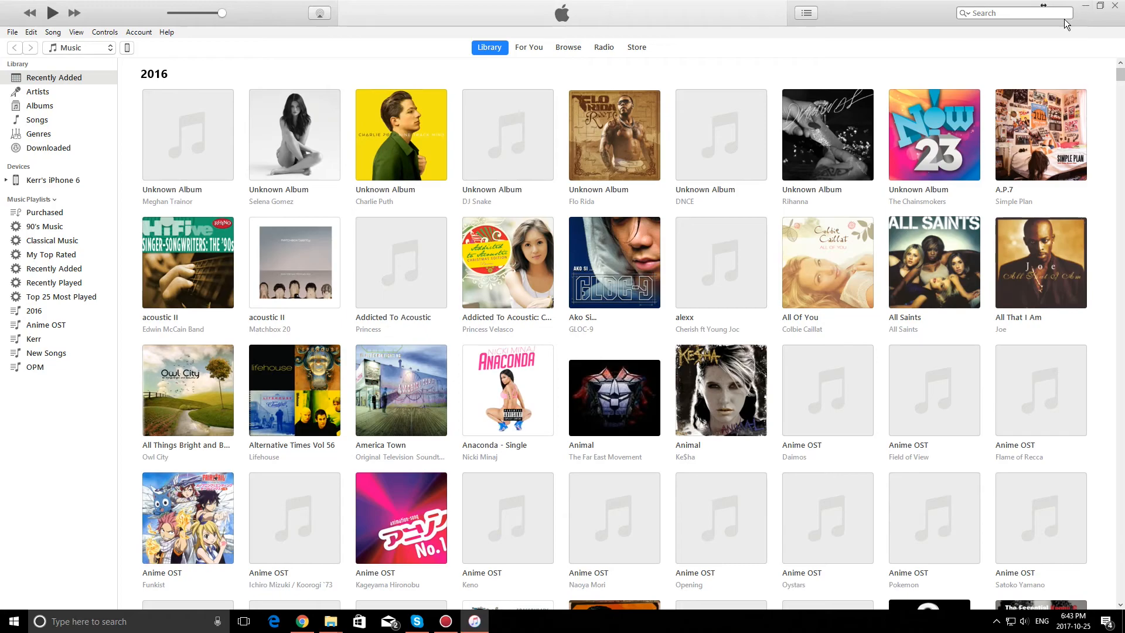
pyautogui.moveTo(982, 95)
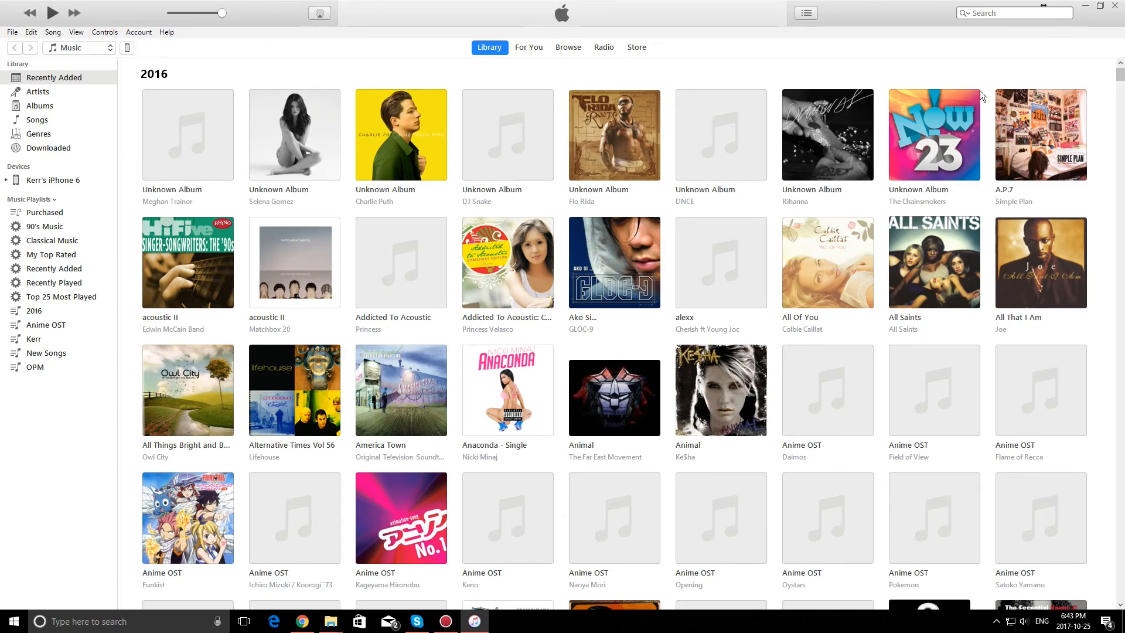